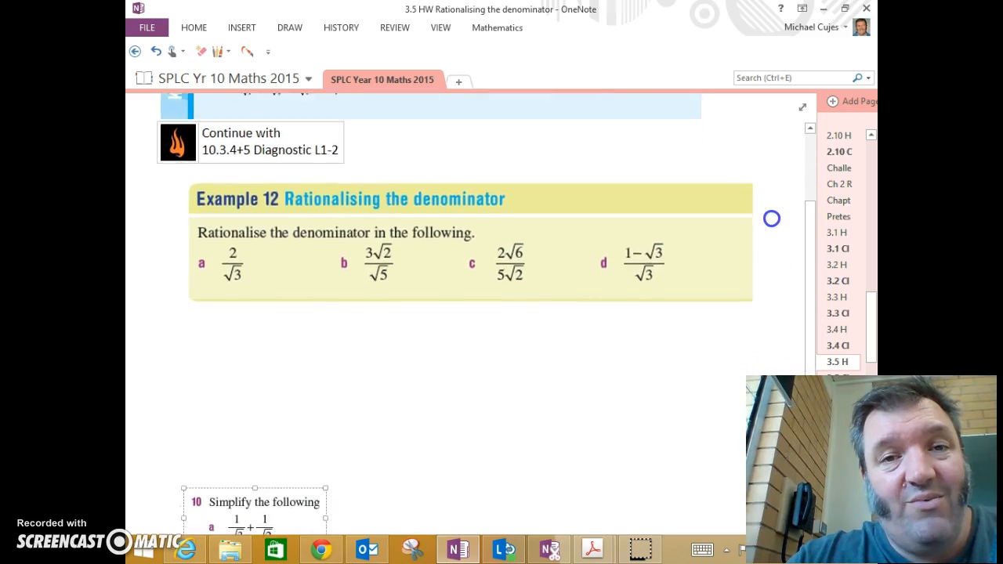
Step: Write ×√3/√3 in red beside part a, then the black answer = 2√3/3 below
scroll("down", 3)
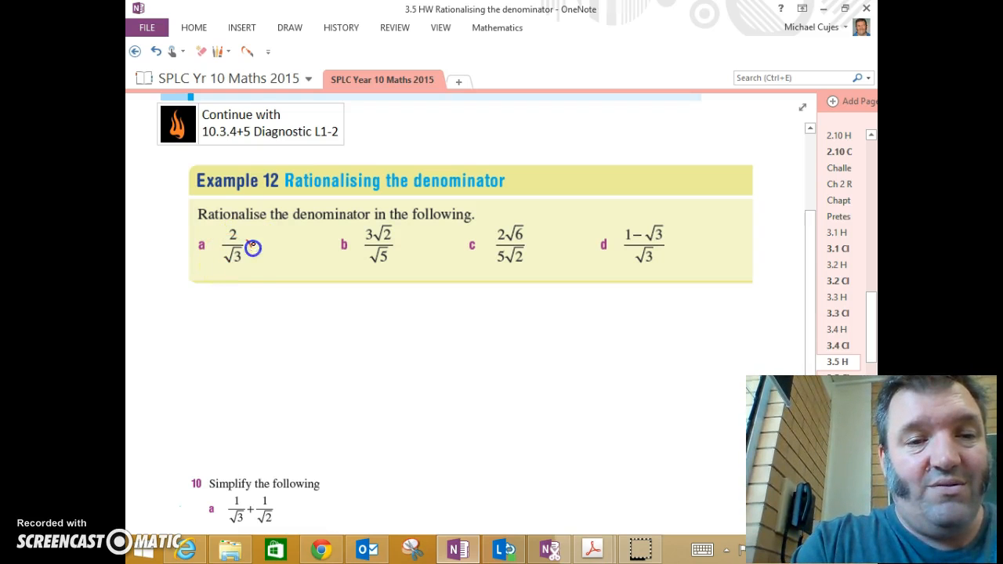
left_click_drag(247, 247, 269, 253)
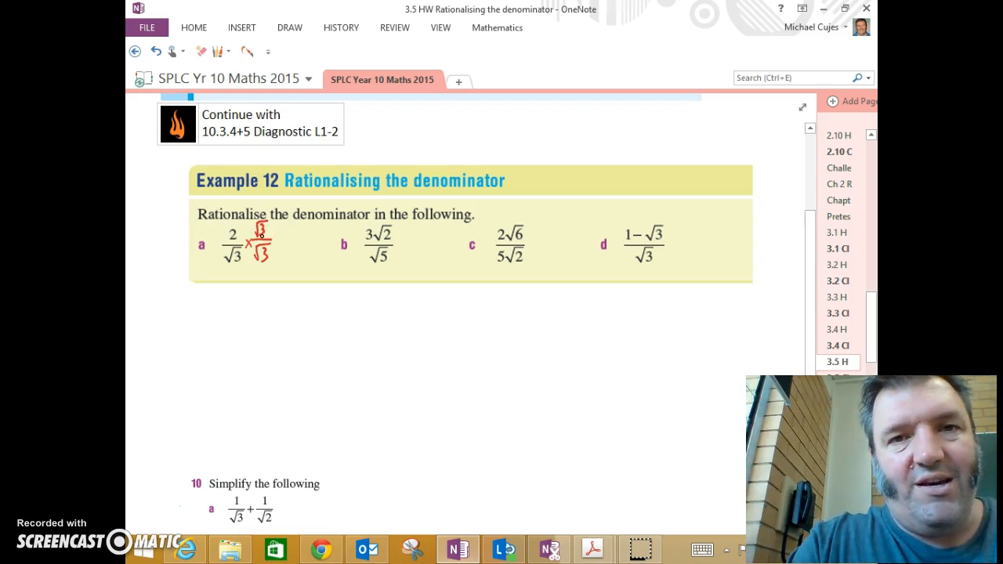
left_click(216, 51)
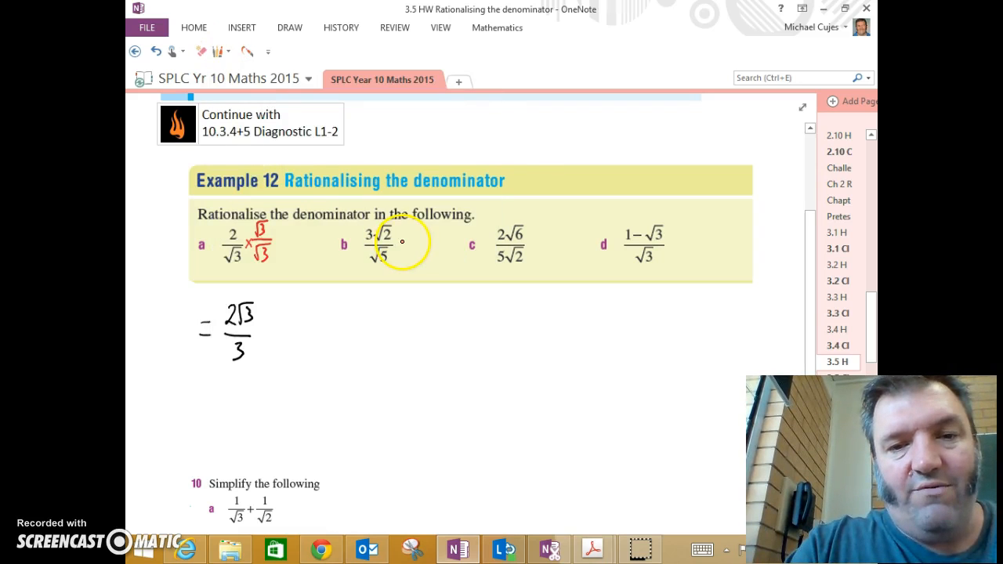
Step: Write ×√5/√5 on part b, its answer 3√10/5, and start part c as 2√3√2 over 5√2
left_click_drag(400, 238, 423, 250)
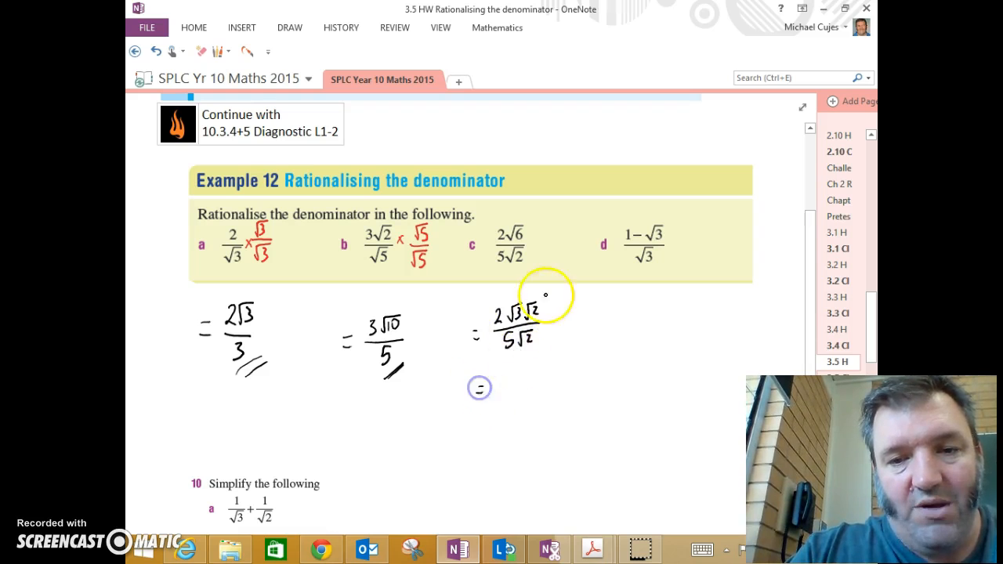
Step: Cancel both √2 terms in part c and write the double-underlined answer 2√3/5
left_click_drag(536, 300, 517, 345)
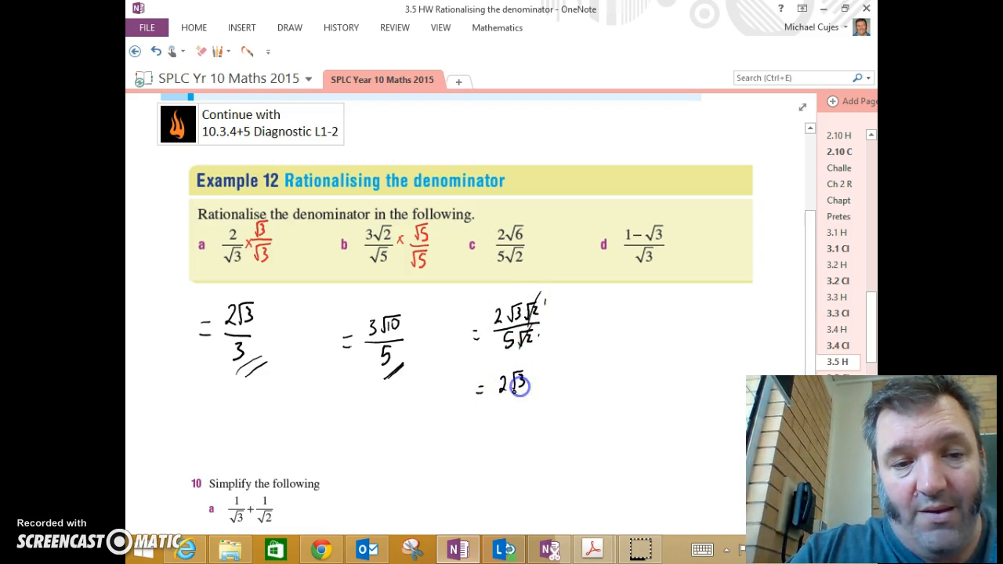
left_click_drag(514, 385, 521, 431)
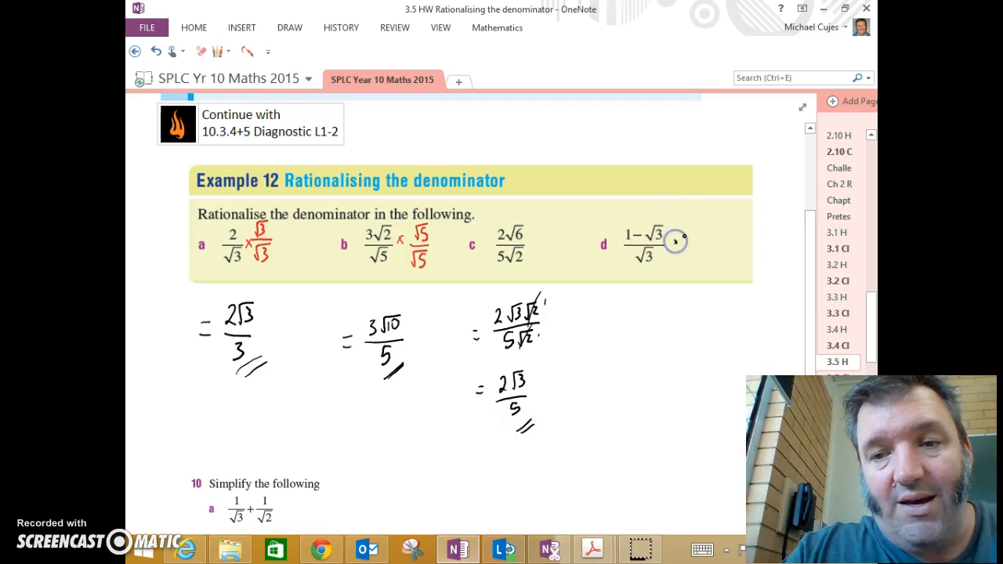
Step: Write ×√3/√3 beside part d, expand to (√3 − 3)/3 and double-underline it
left_click_drag(677, 238, 696, 250)
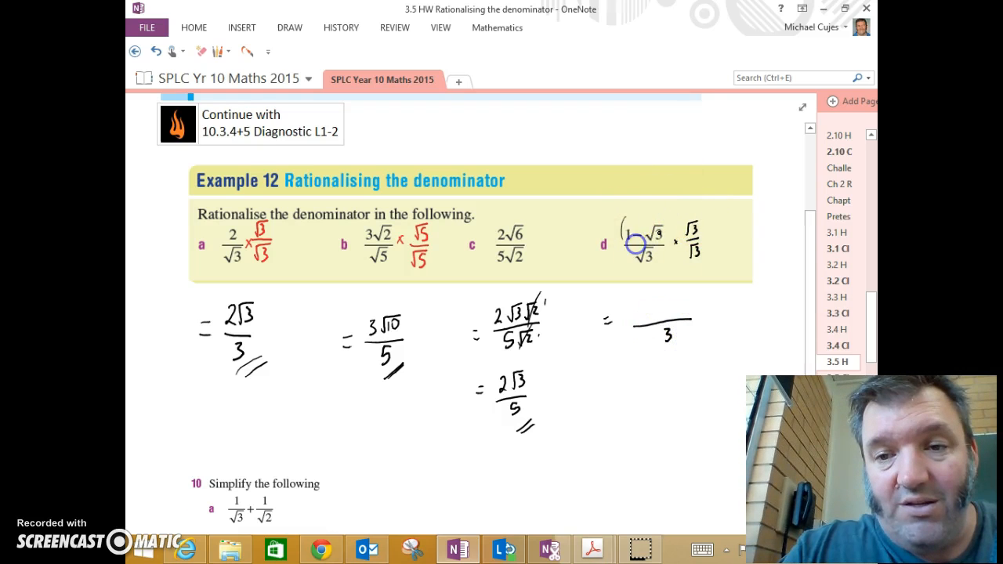
left_click_drag(626, 235, 671, 201)
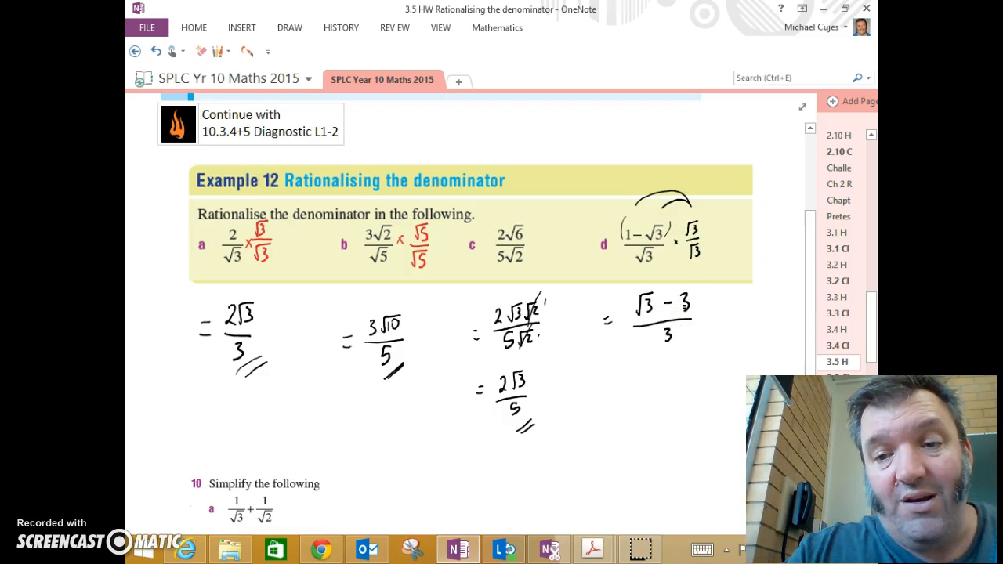
left_click_drag(674, 360, 712, 342)
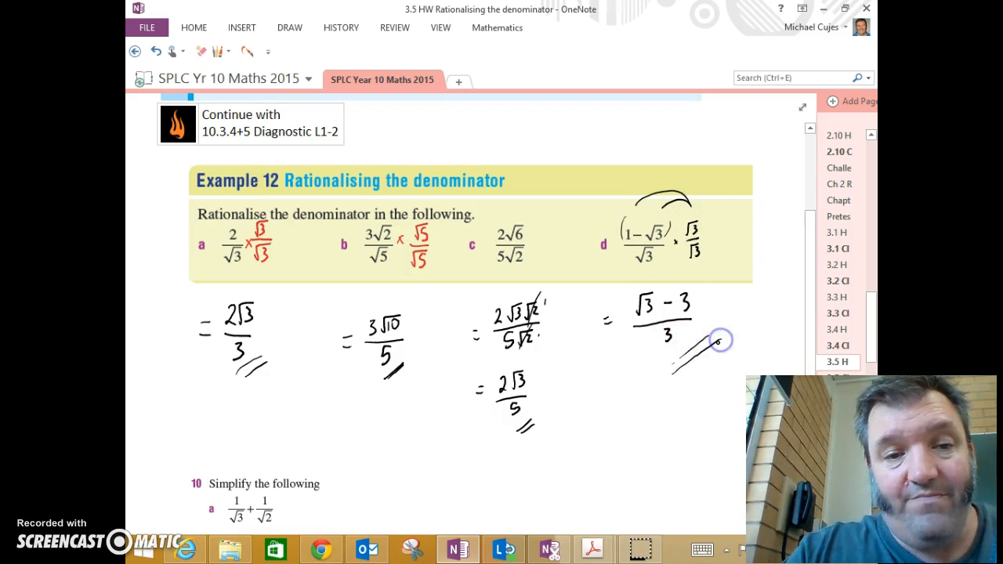
scroll("down", 3)
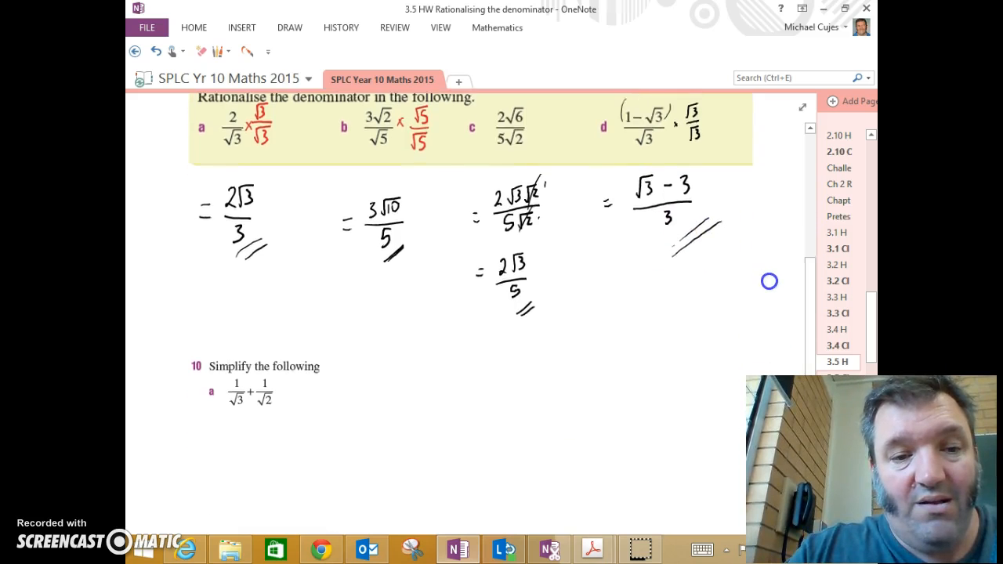
Step: Write the red rationalising multipliers for question 10, giving √3/3 + √2/2
scroll("down", 3)
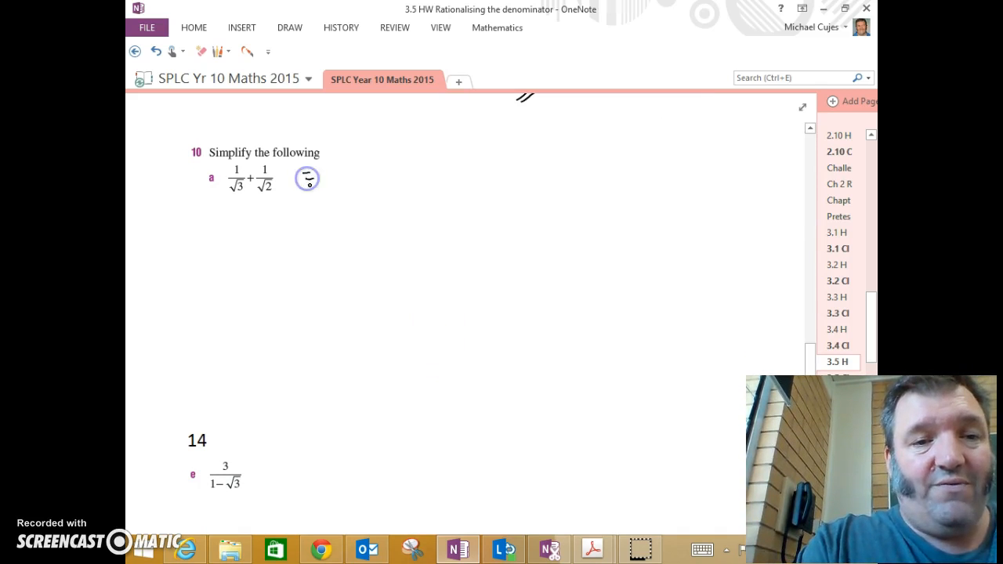
left_click(224, 50)
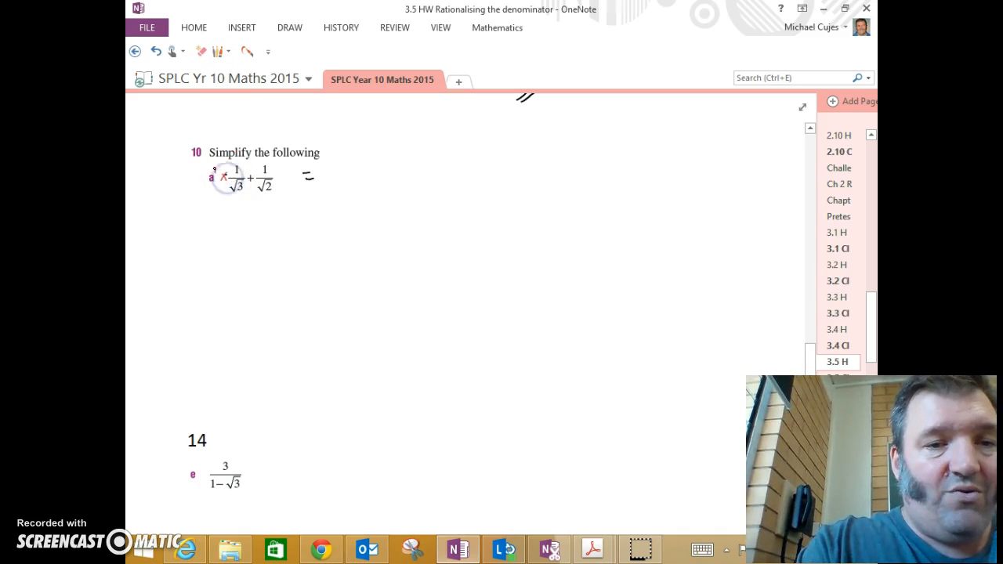
left_click_drag(220, 172, 213, 196)
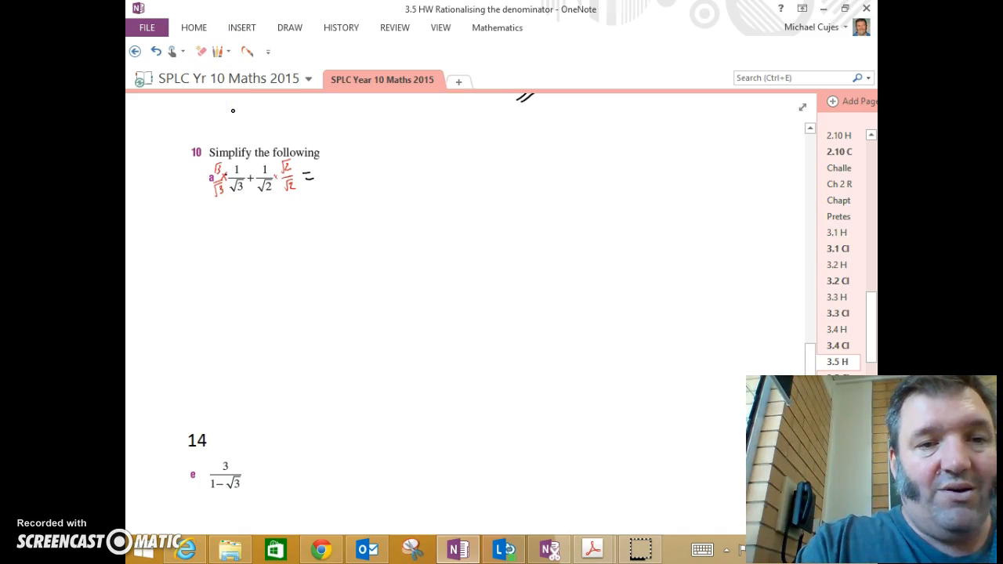
left_click_drag(342, 165, 352, 185)
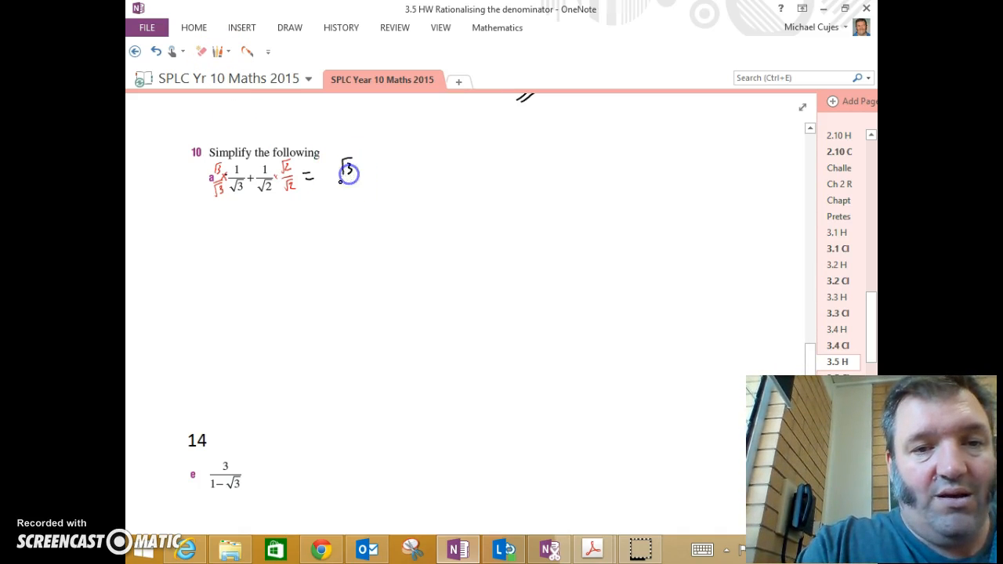
left_click_drag(345, 165, 373, 196)
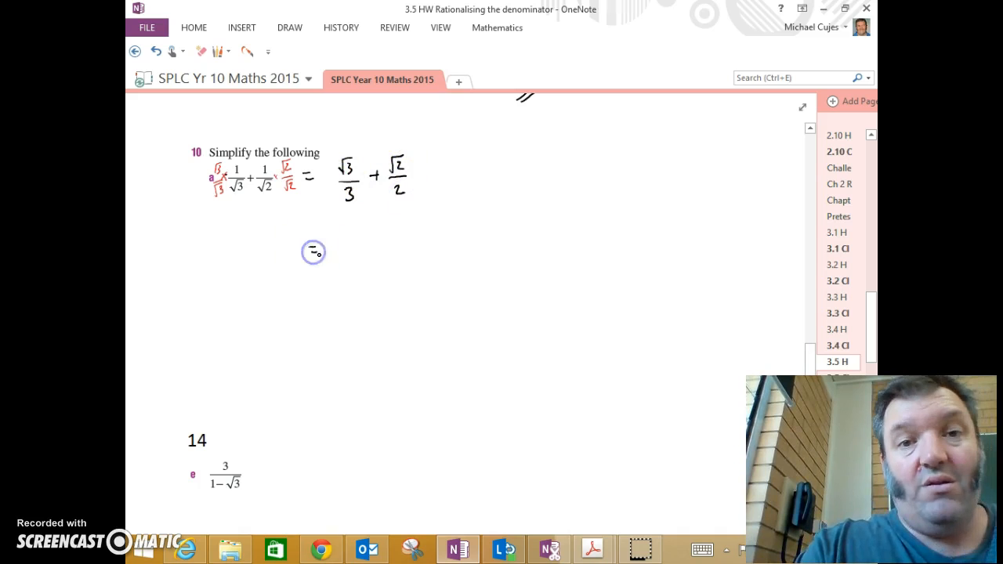
Step: Combine over denominator 6 to the single answer (2√3 + 3√2)/6
left_click_drag(311, 249, 395, 254)
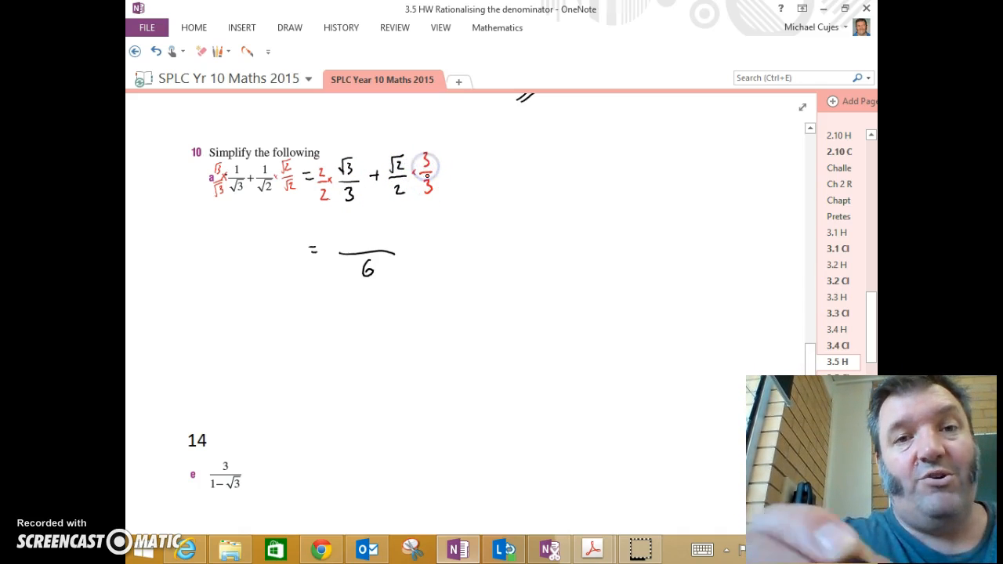
left_click(218, 50)
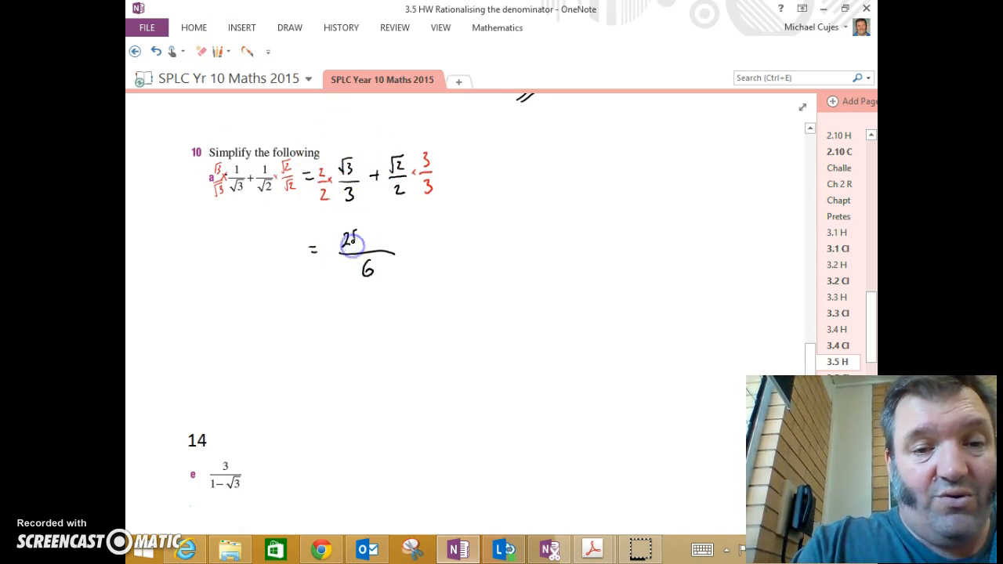
left_click_drag(348, 238, 384, 242)
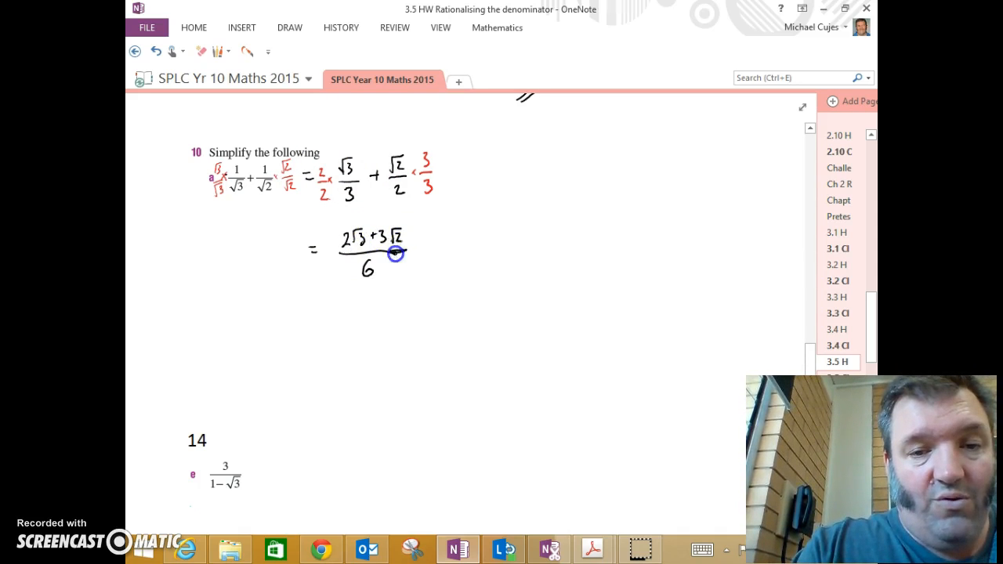
left_click_drag(337, 251, 415, 249)
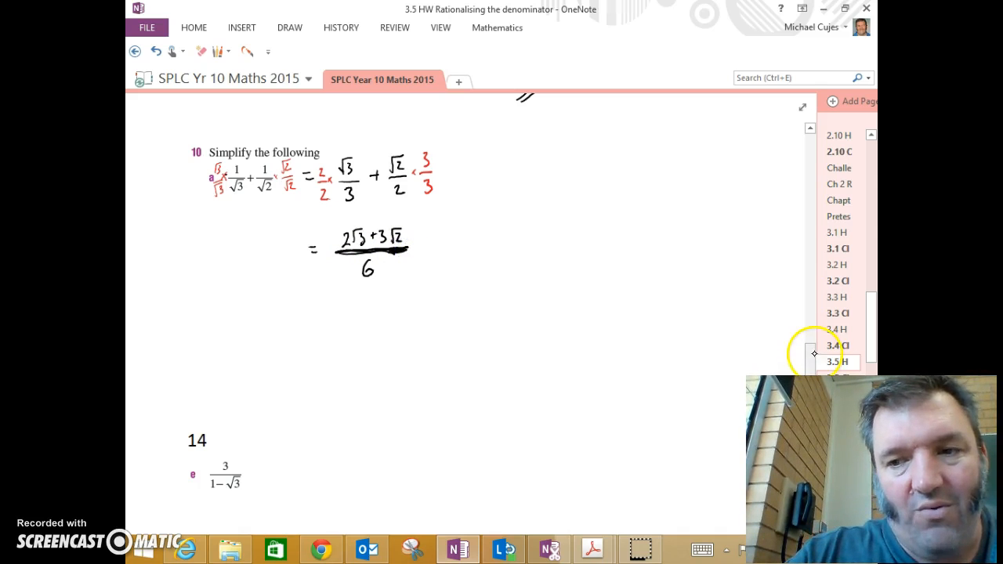
scroll("down", 3)
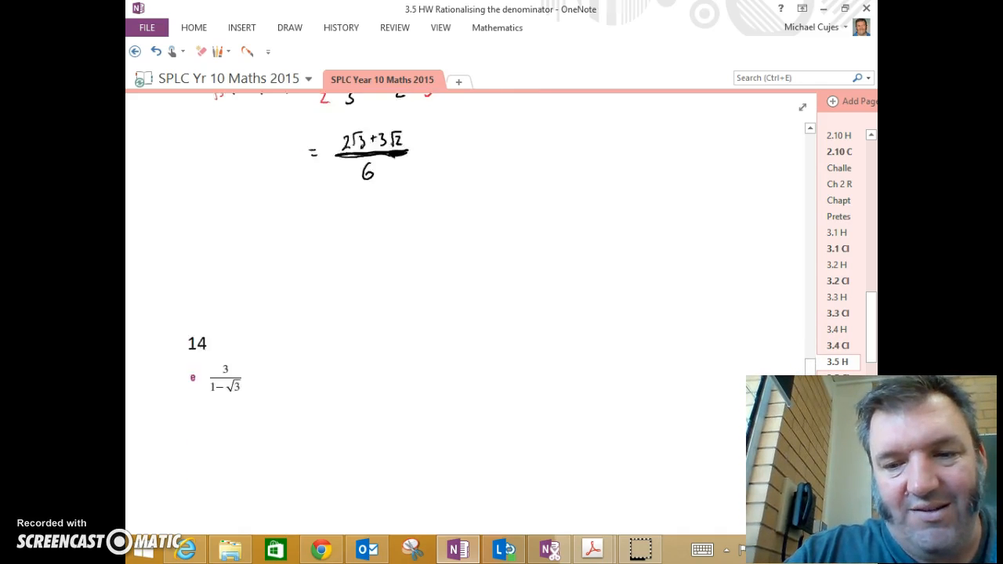
Step: Sketch the expansion (1 − √3)² = 1² − 2(1)√3 + (√3)², then erase that scratch working
scroll("down", 3)
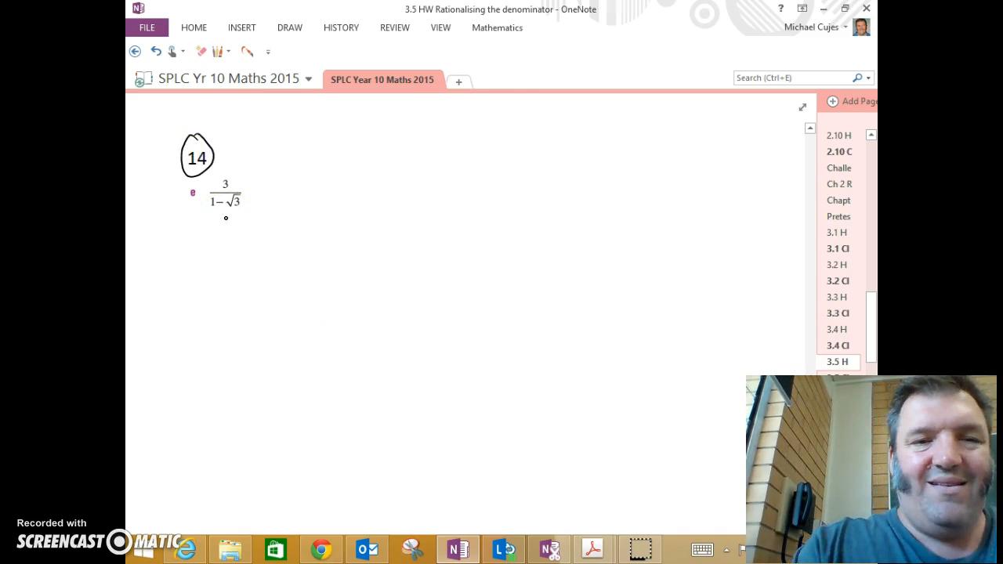
left_click_drag(211, 196, 258, 227)
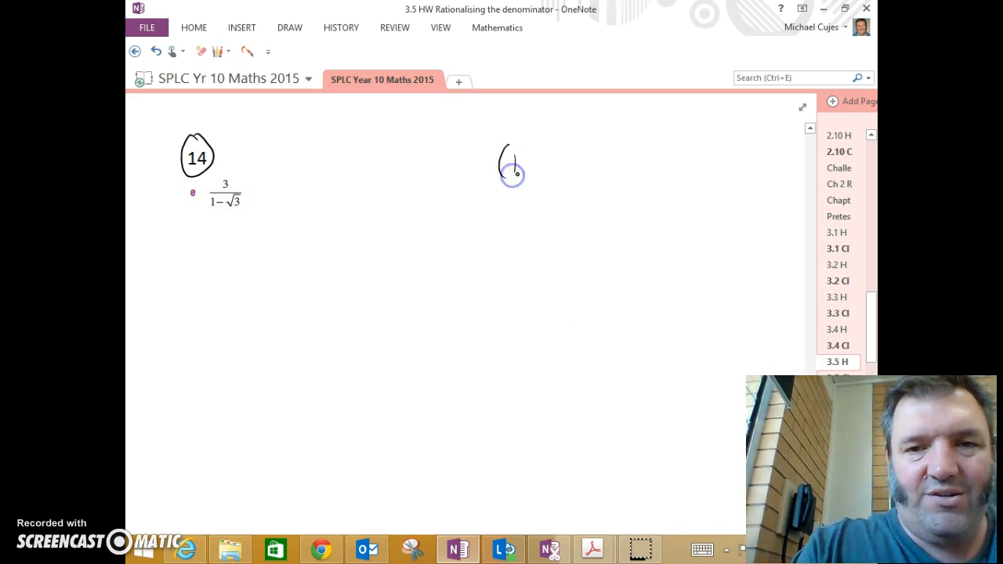
left_click_drag(502, 164, 576, 180)
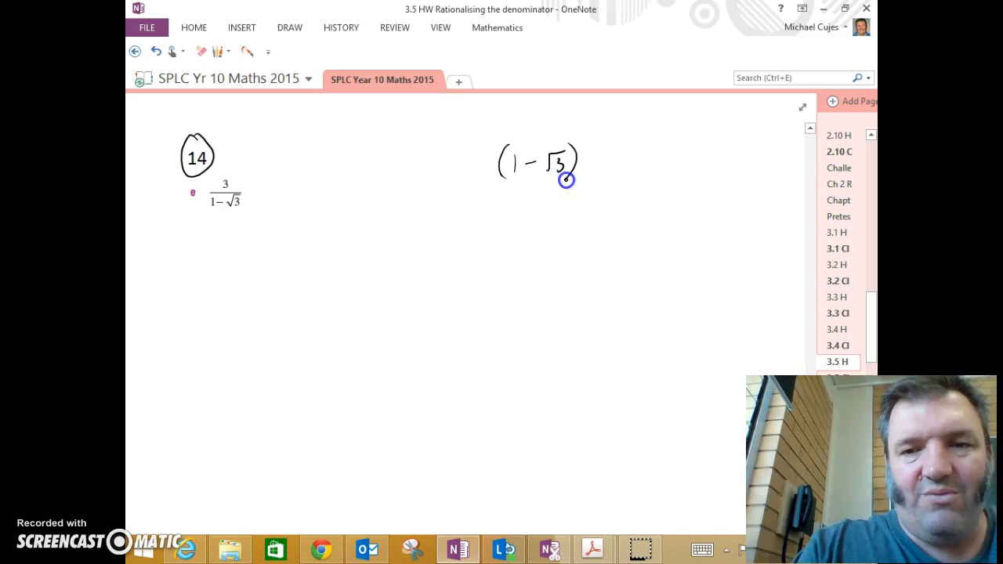
left_click_drag(592, 160, 624, 157)
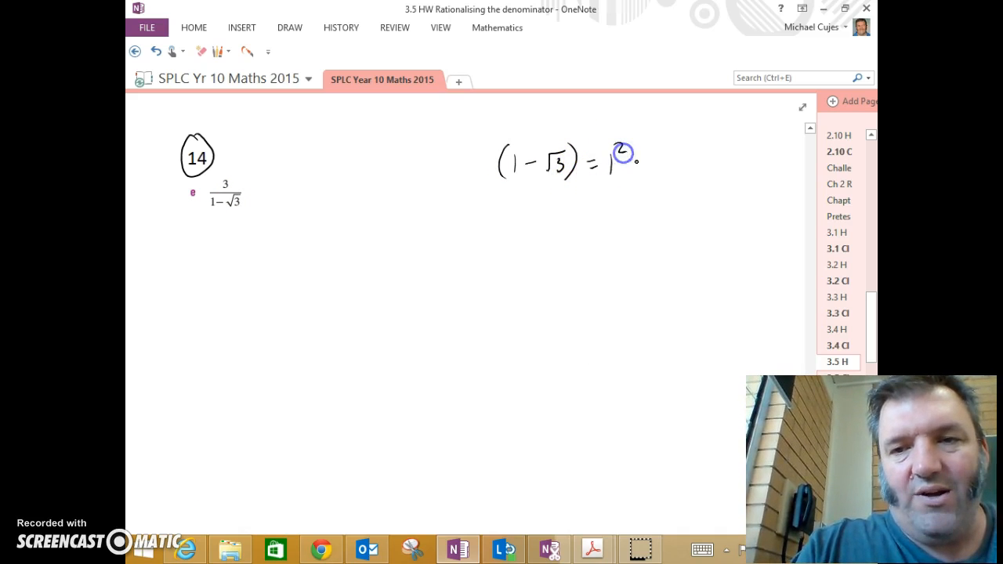
left_click_drag(619, 157, 690, 157)
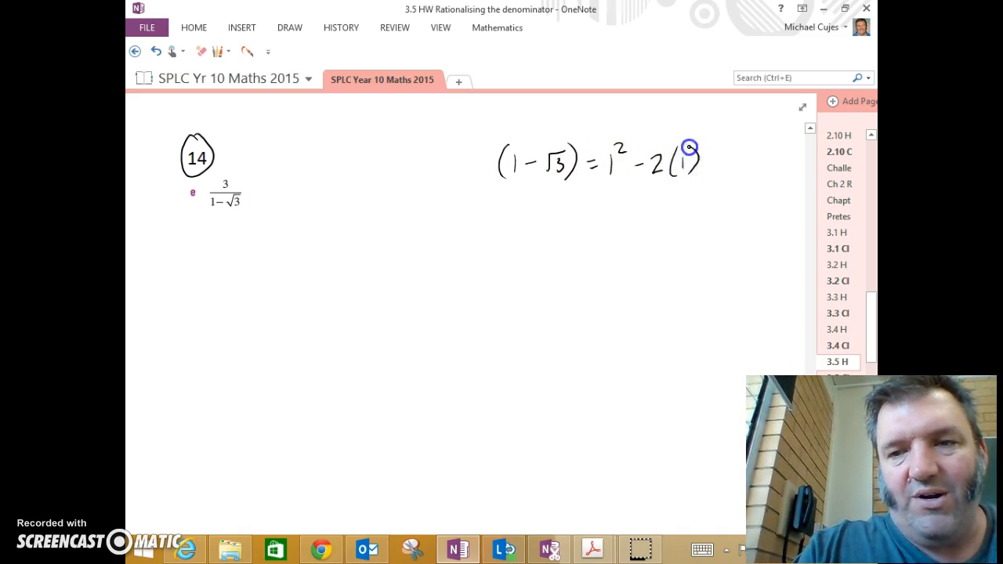
left_click_drag(702, 160, 737, 173)
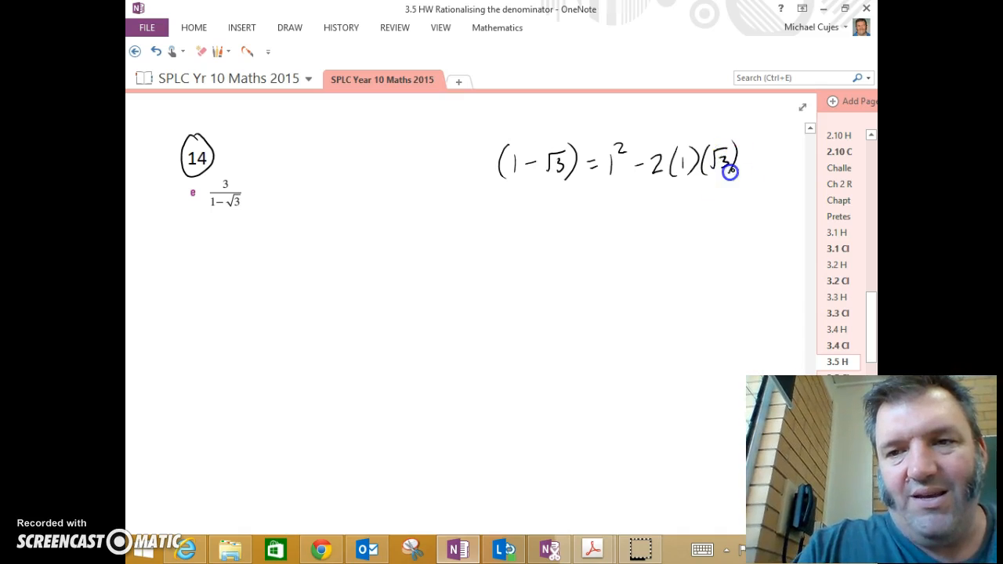
left_click_drag(739, 159, 780, 165)
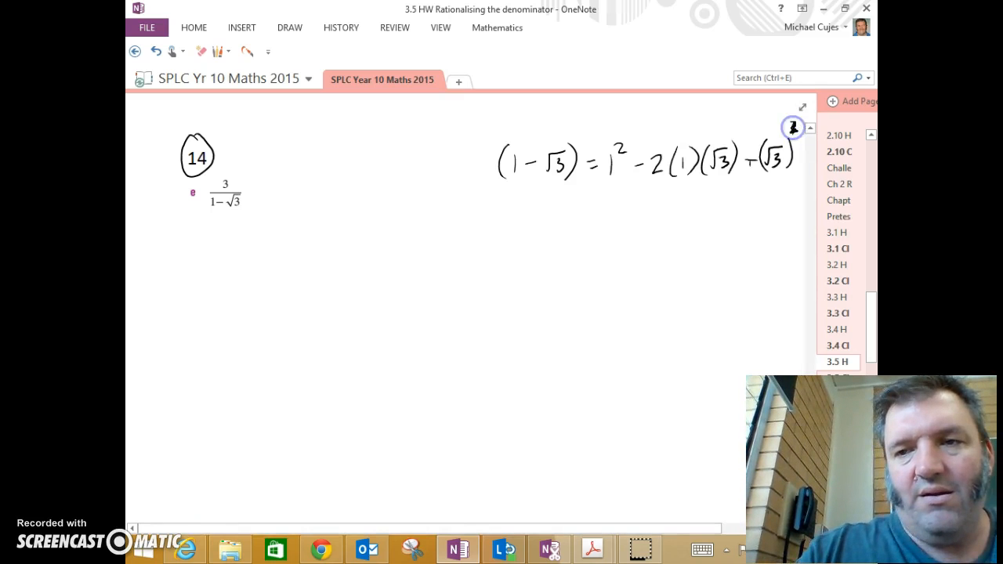
mouse_move(597, 195)
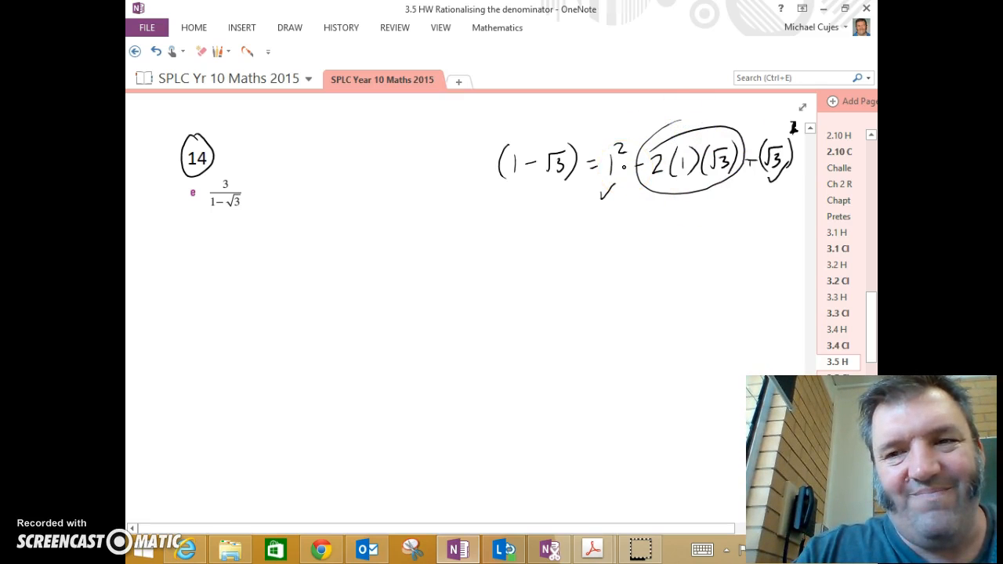
left_click(206, 50)
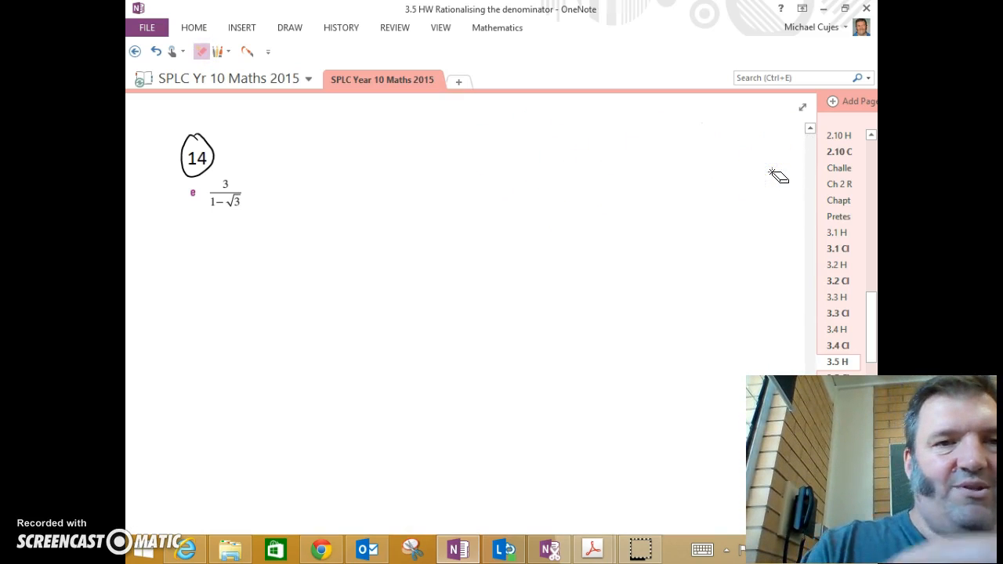
Step: Choose the red pen from the Draw gallery for question 14e's working
left_click(229, 50)
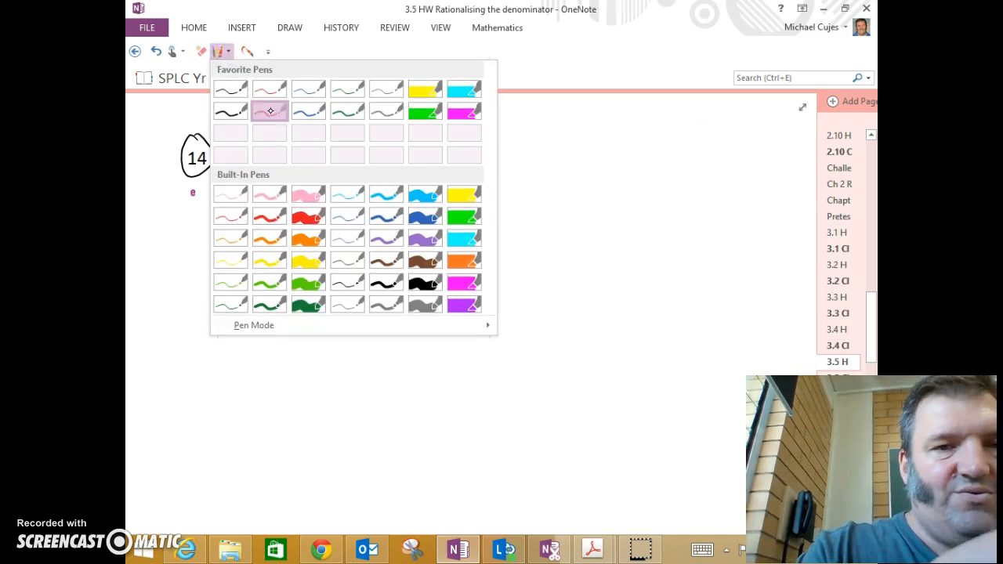
left_click(269, 109)
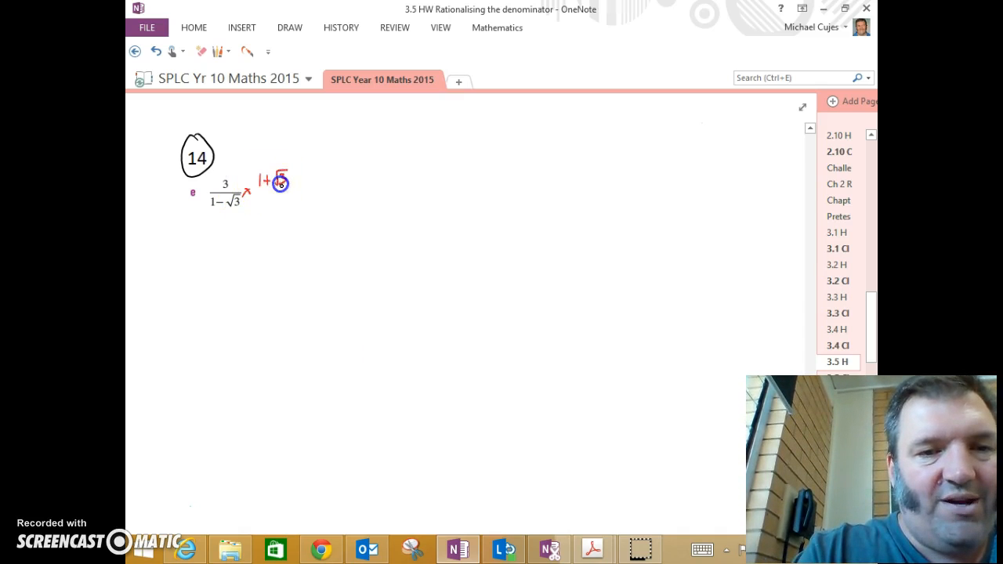
Step: Write ×(1 + √3), working through (3 + 3√3)/(1 − 3) to the answer −(3 + 3√3)/2
left_click_drag(259, 192, 289, 191)
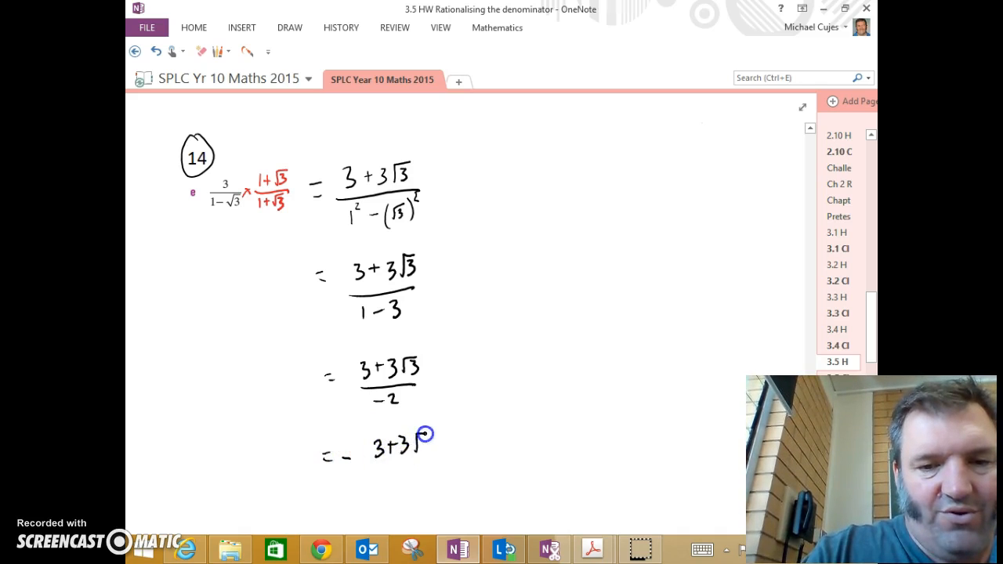
left_click_drag(423, 439, 410, 478)
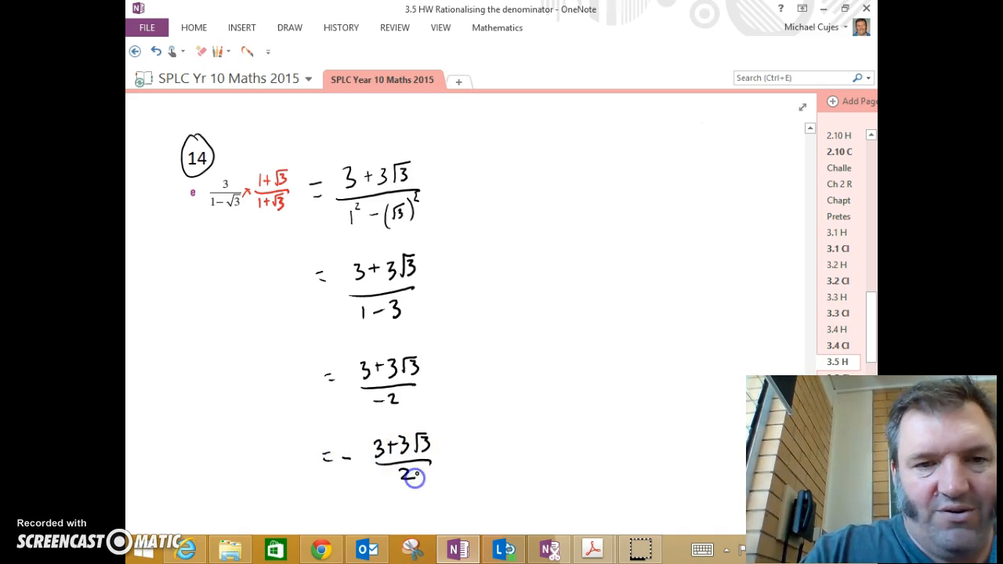